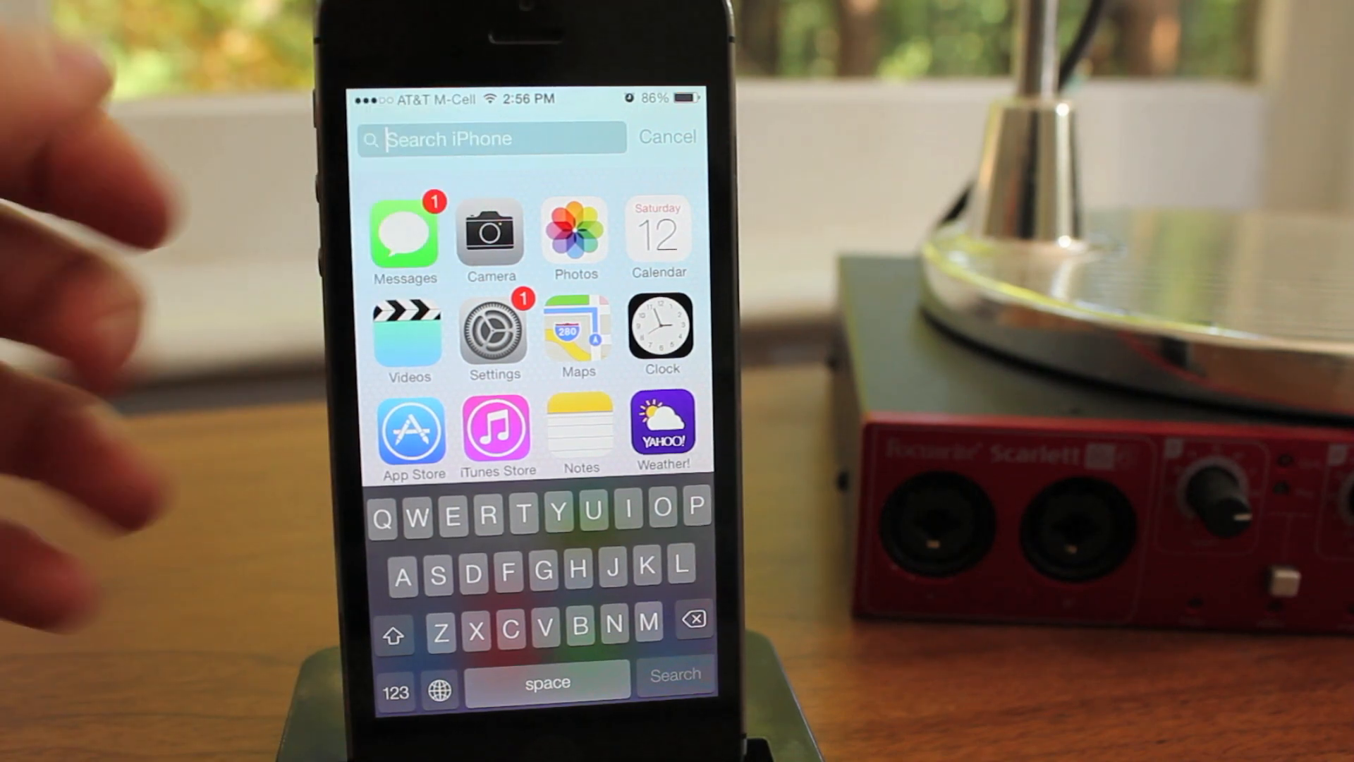
Step: Cancel the Spotlight search and swipe back to the first page of app icons
{"action": "left_click", "coordinate": [666, 136]}
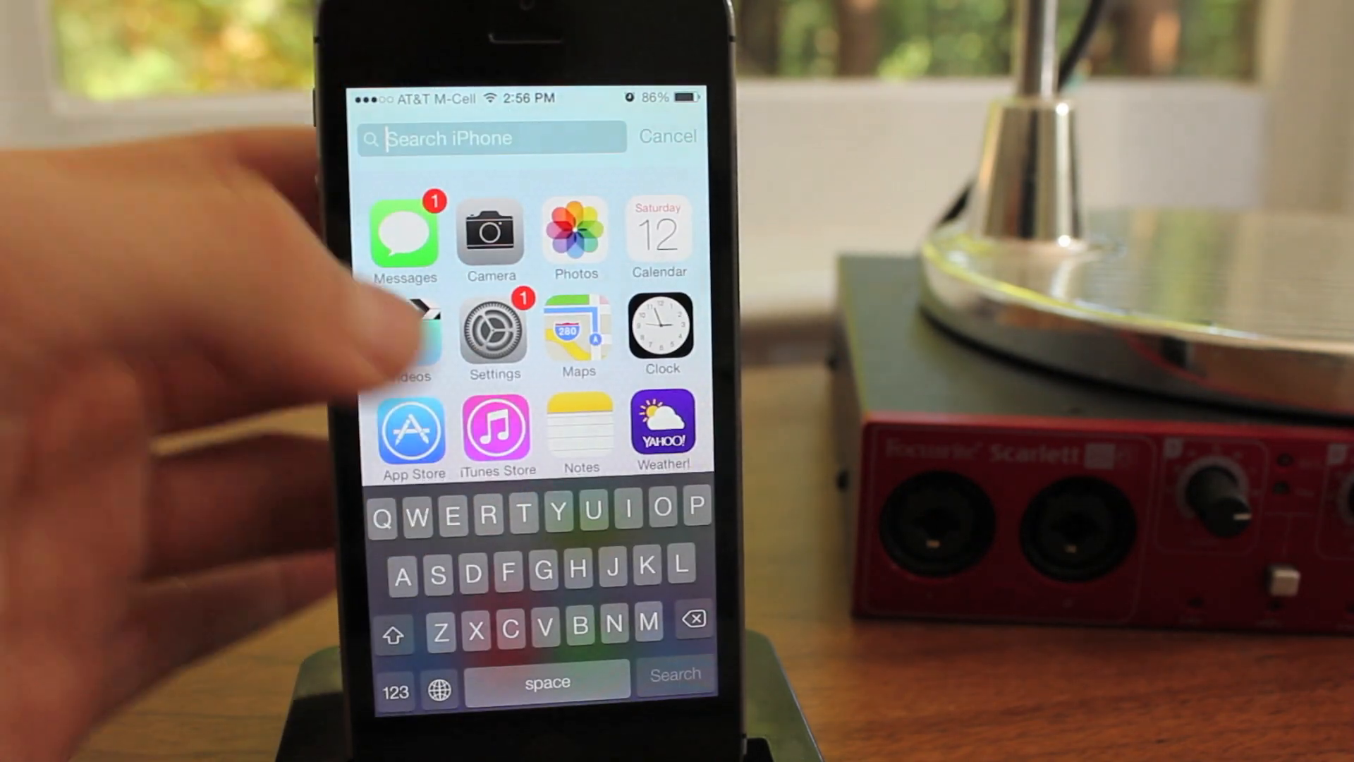
{"action": "left_click", "coordinate": [666, 135]}
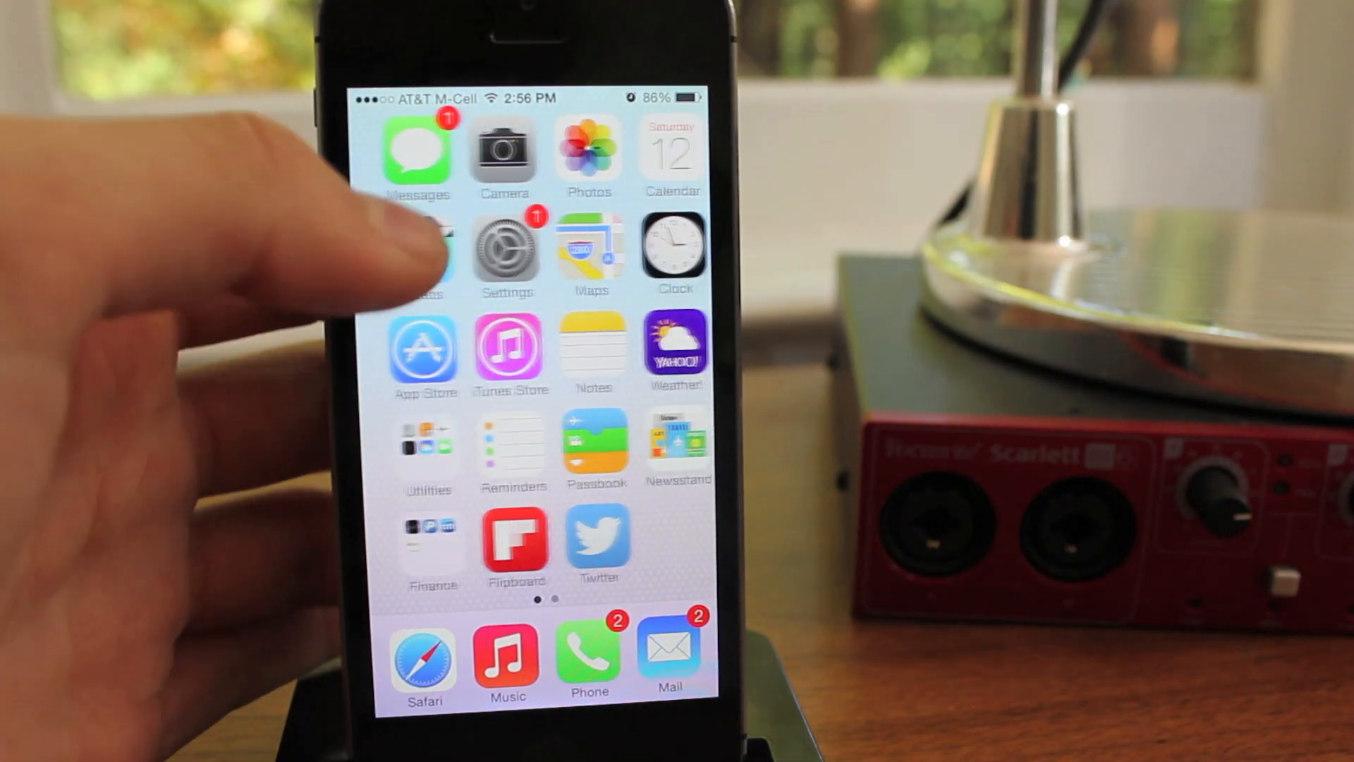
{"action": "scroll", "scroll_direction": "left", "scroll_amount": 3}
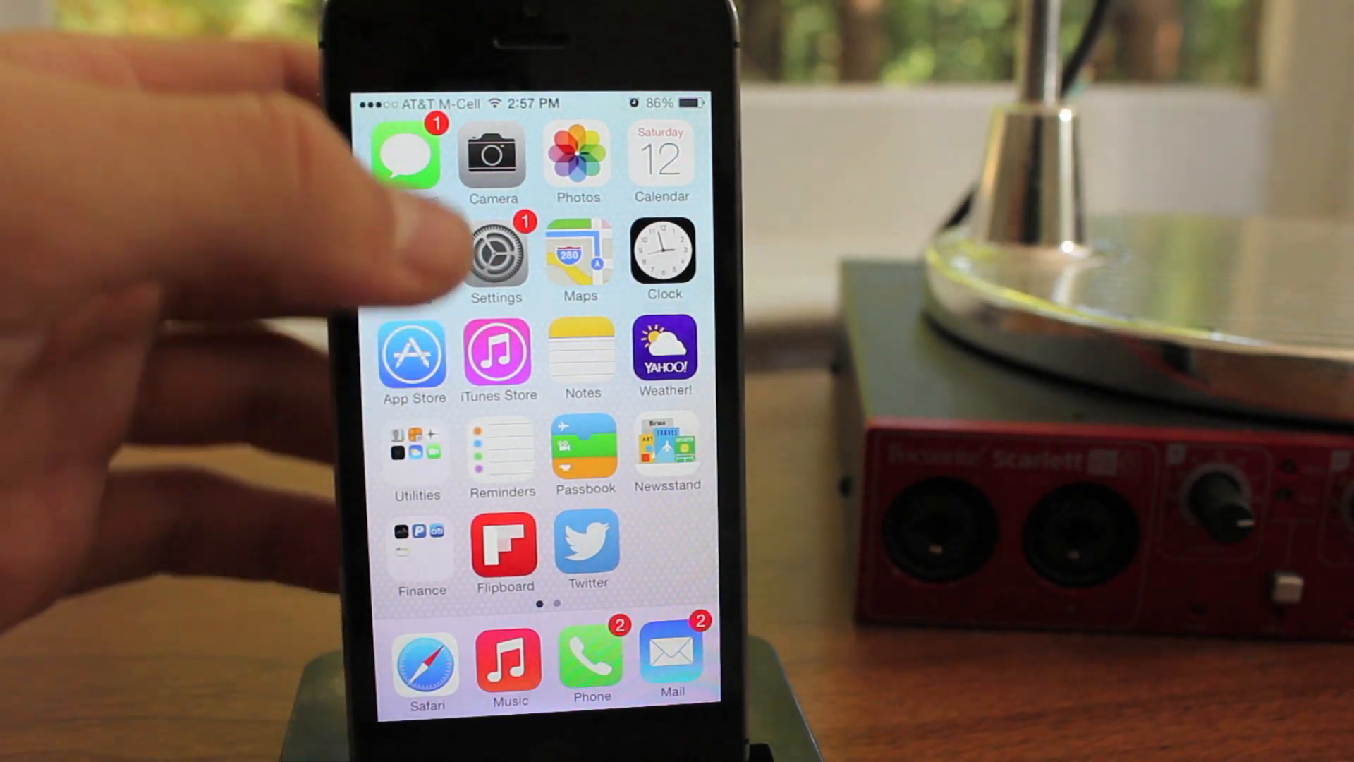
Step: Launch Settings from the home screen and scroll down through its list
{"action": "left_click", "coordinate": [496, 255]}
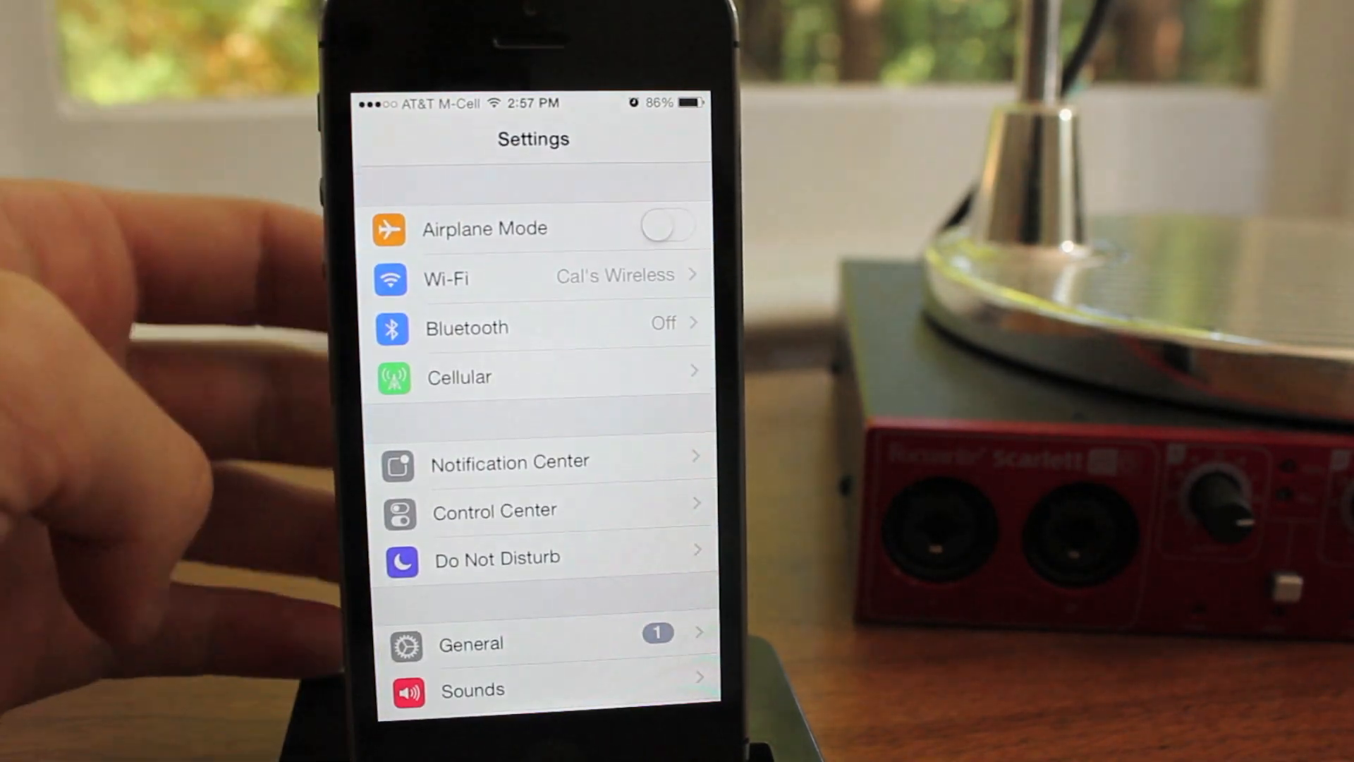
{"action": "scroll", "scroll_direction": "down", "scroll_amount": 3}
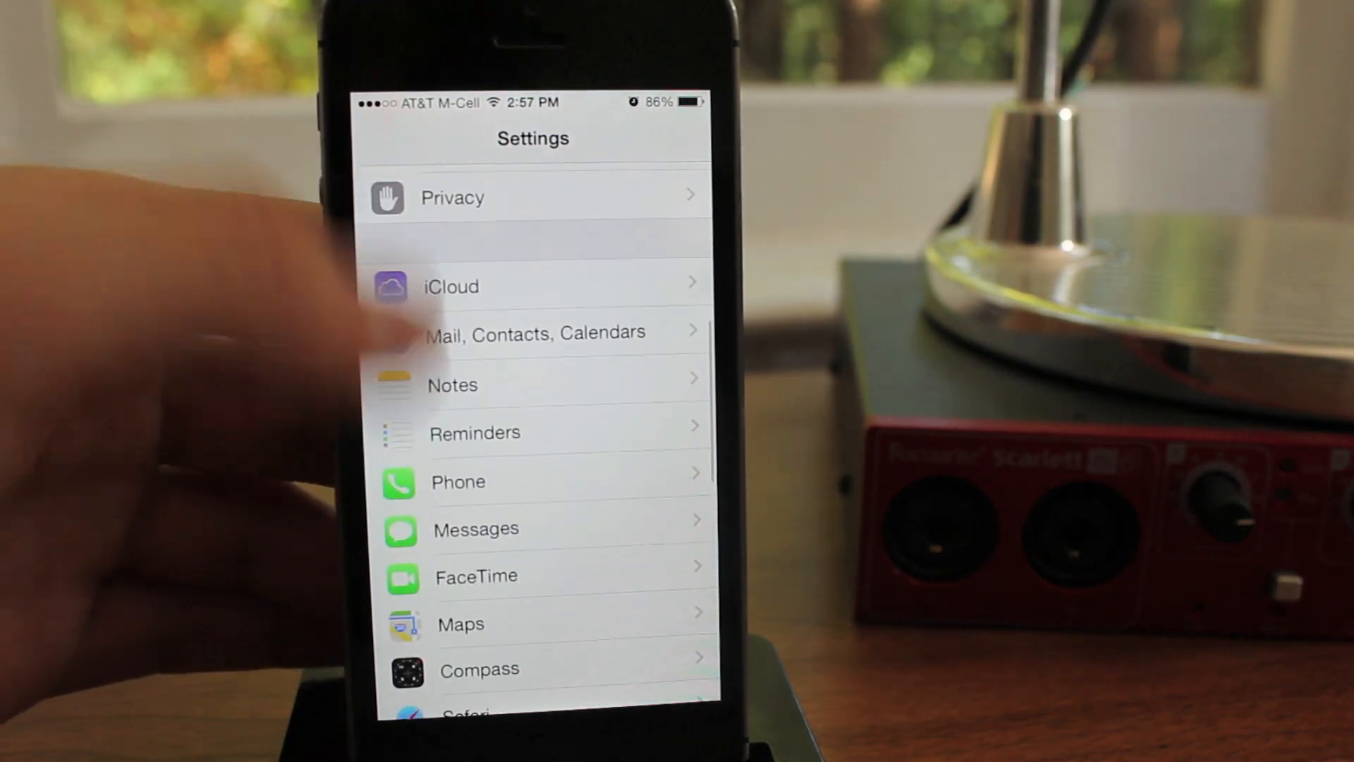
{"action": "scroll", "scroll_direction": "down", "scroll_amount": 3}
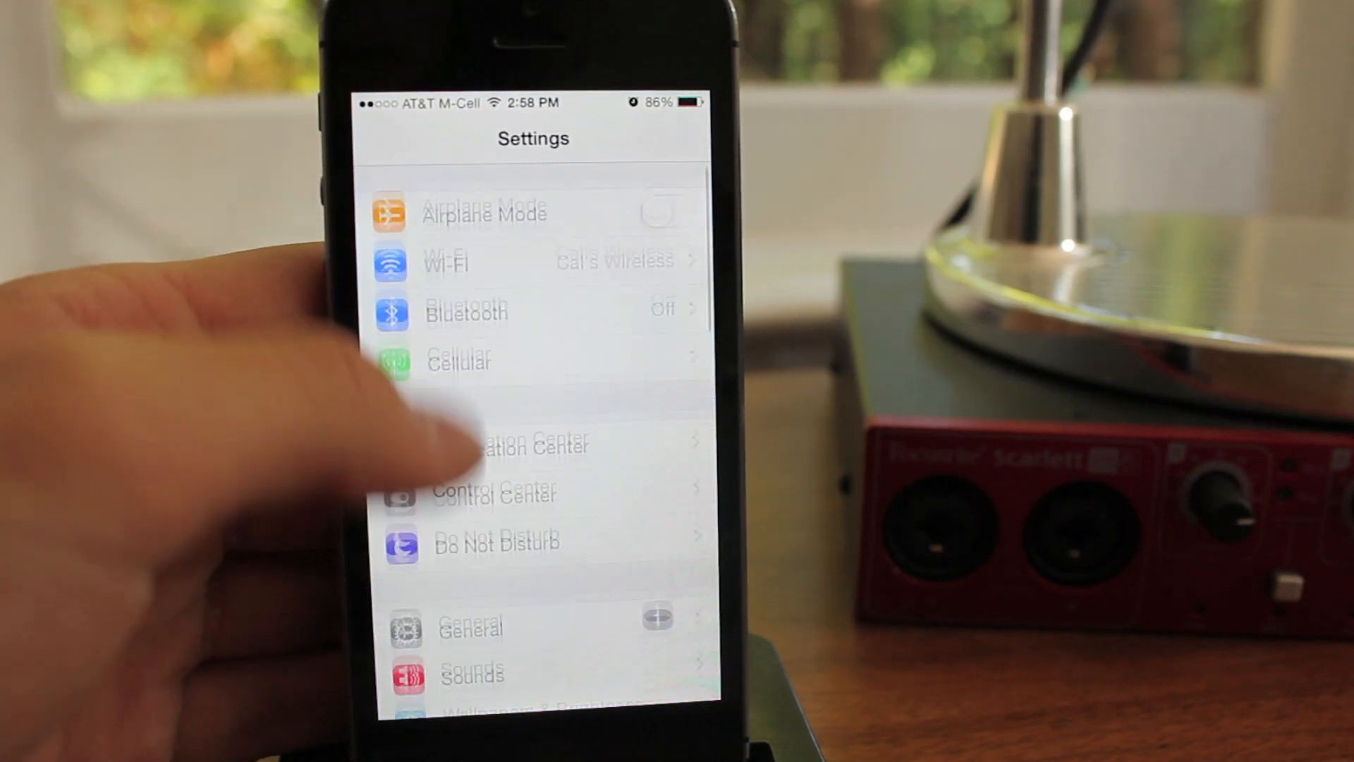
{"action": "scroll", "scroll_direction": "down", "scroll_amount": 3}
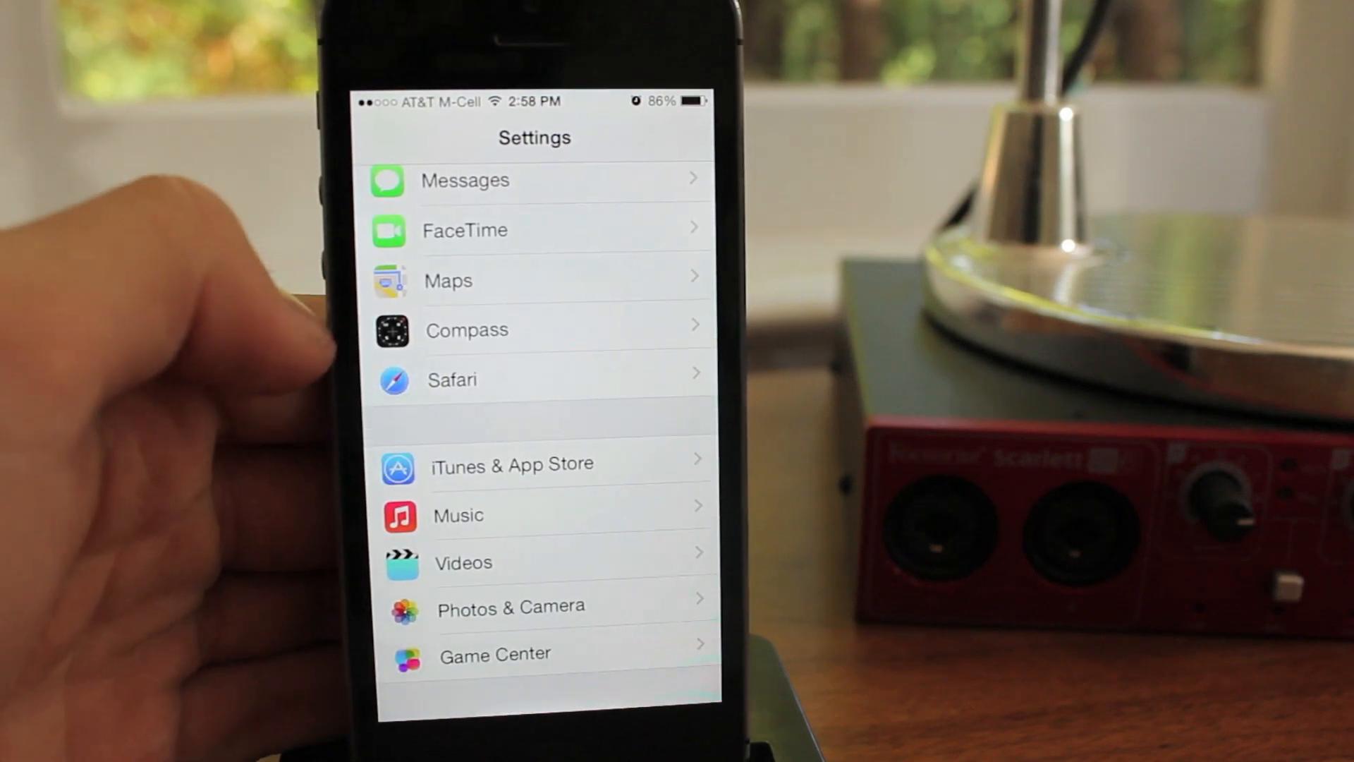
{"action": "left_click", "coordinate": [451, 381]}
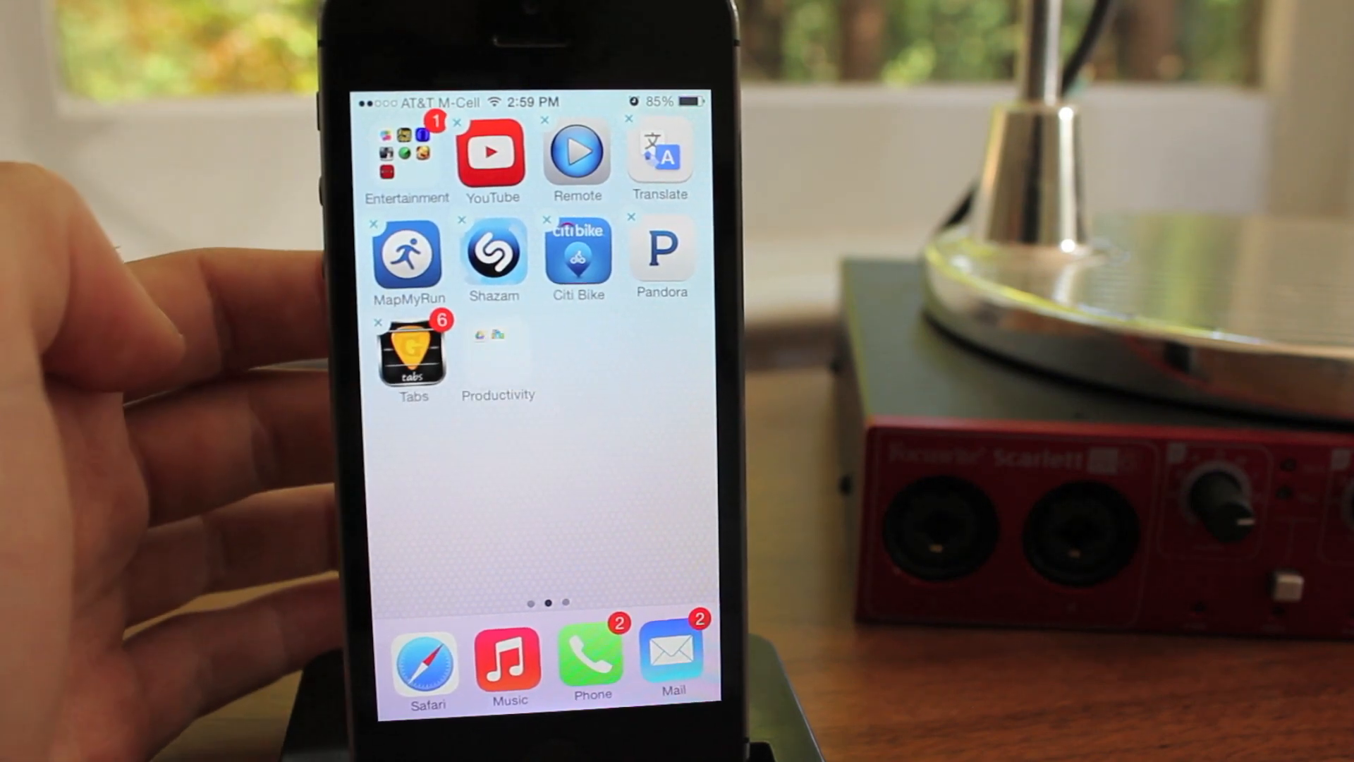
Step: View Google Drive and Newsstand inside the Productivity folder, then close it
{"action": "left_click", "coordinate": [497, 341]}
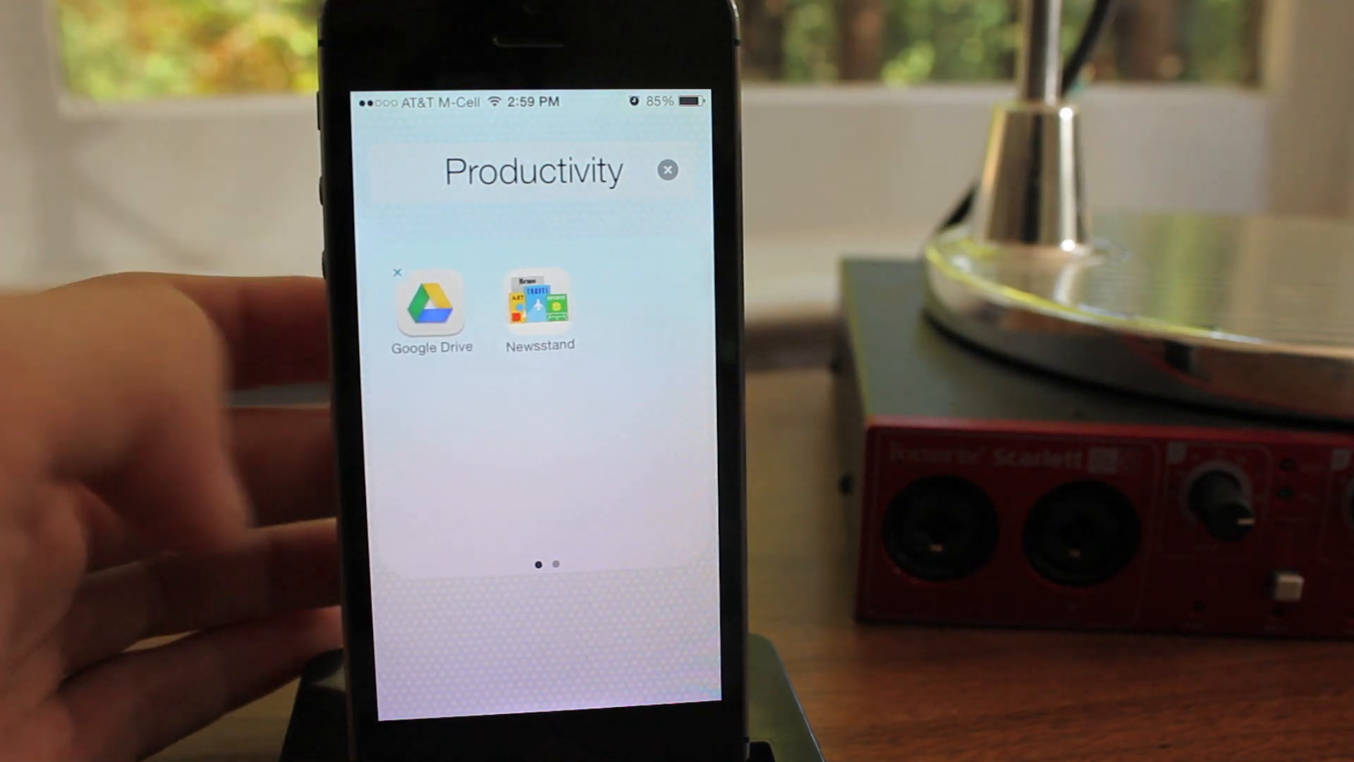
{"action": "left_click", "coordinate": [668, 169]}
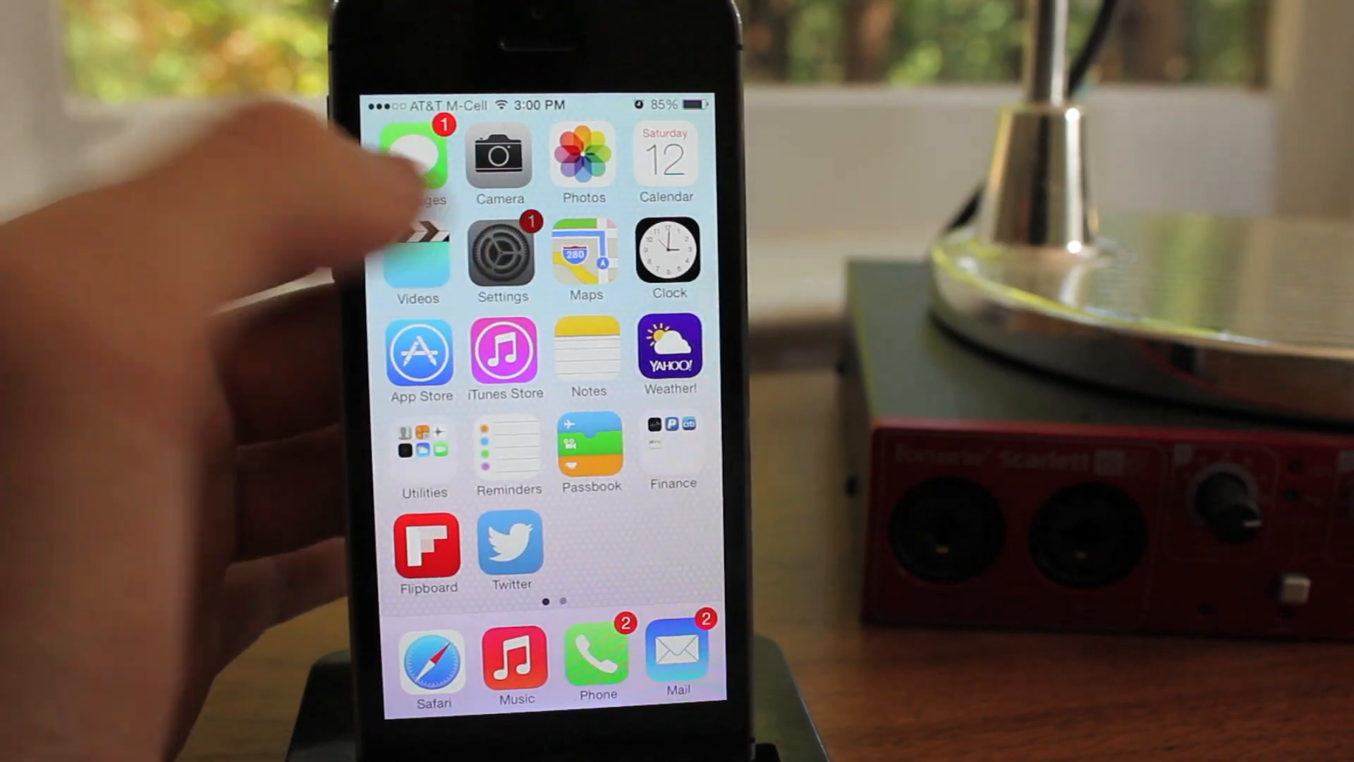
Step: View iTunes & App Store automatic downloads for Music, Apps and Updates
{"action": "left_click", "coordinate": [503, 253]}
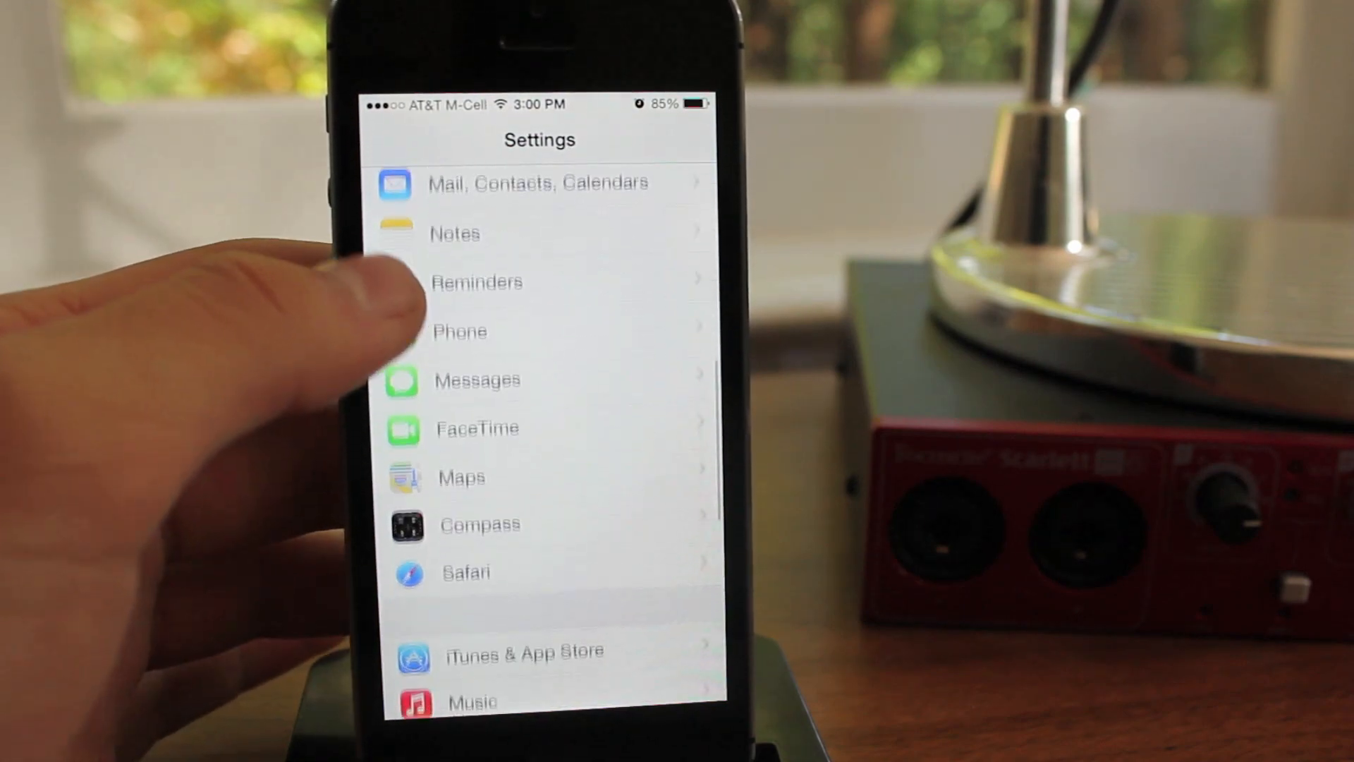
{"action": "left_click", "coordinate": [524, 654]}
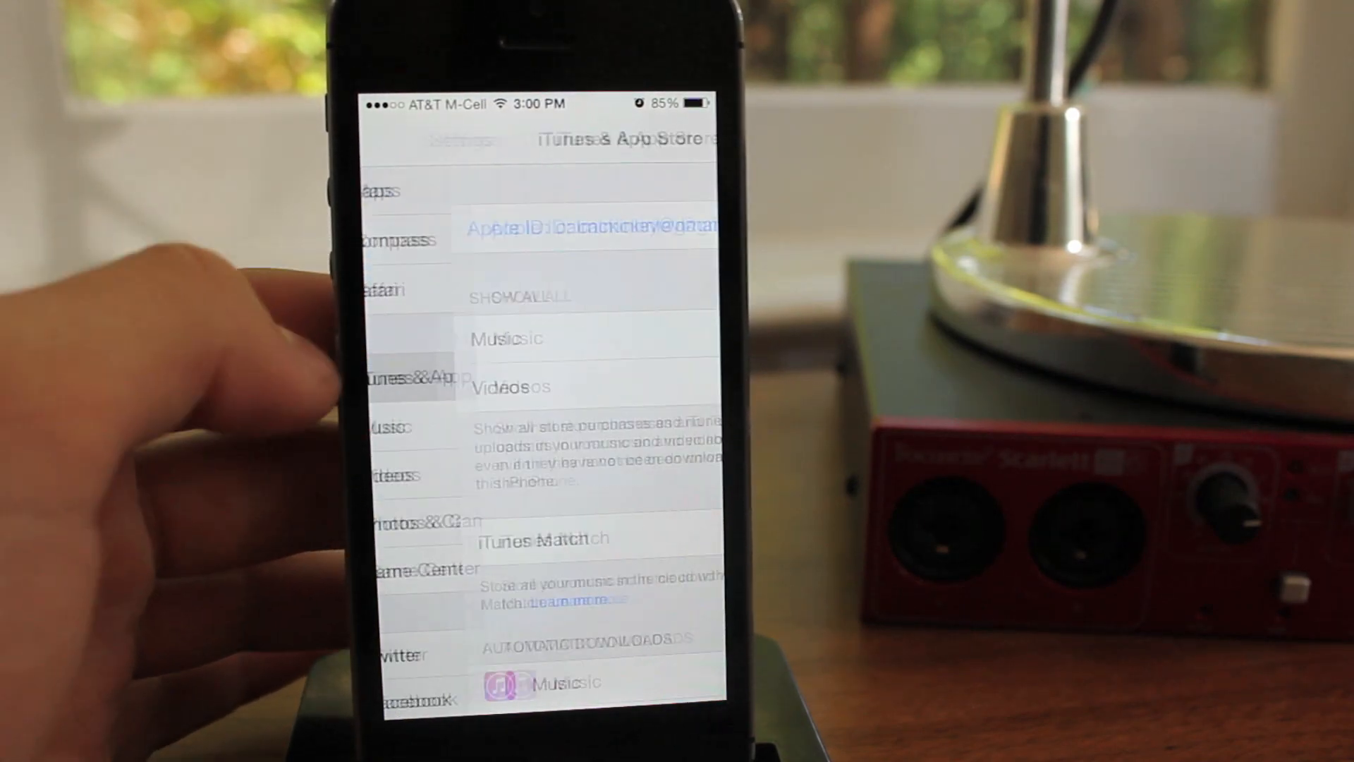
{"action": "scroll", "scroll_direction": "down", "scroll_amount": 3}
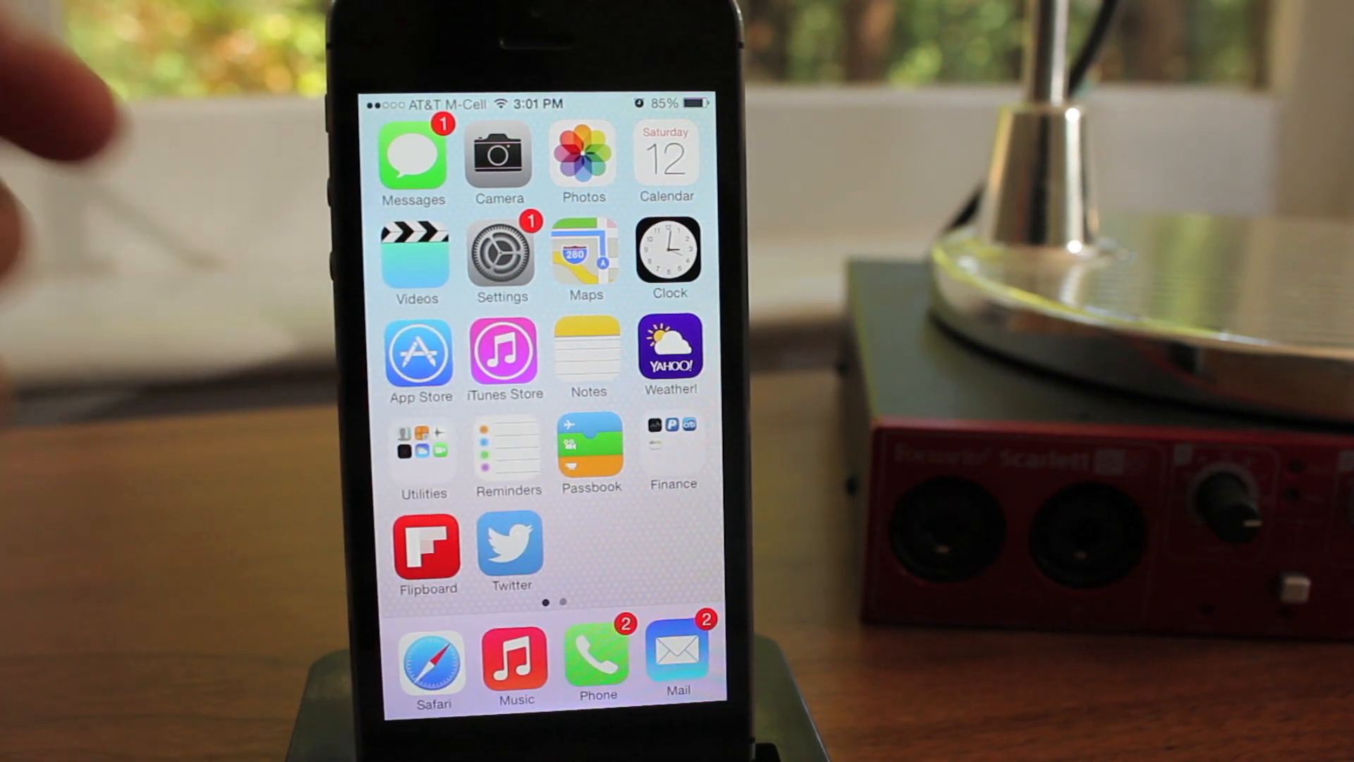
{"action": "left_click", "coordinate": [421, 352]}
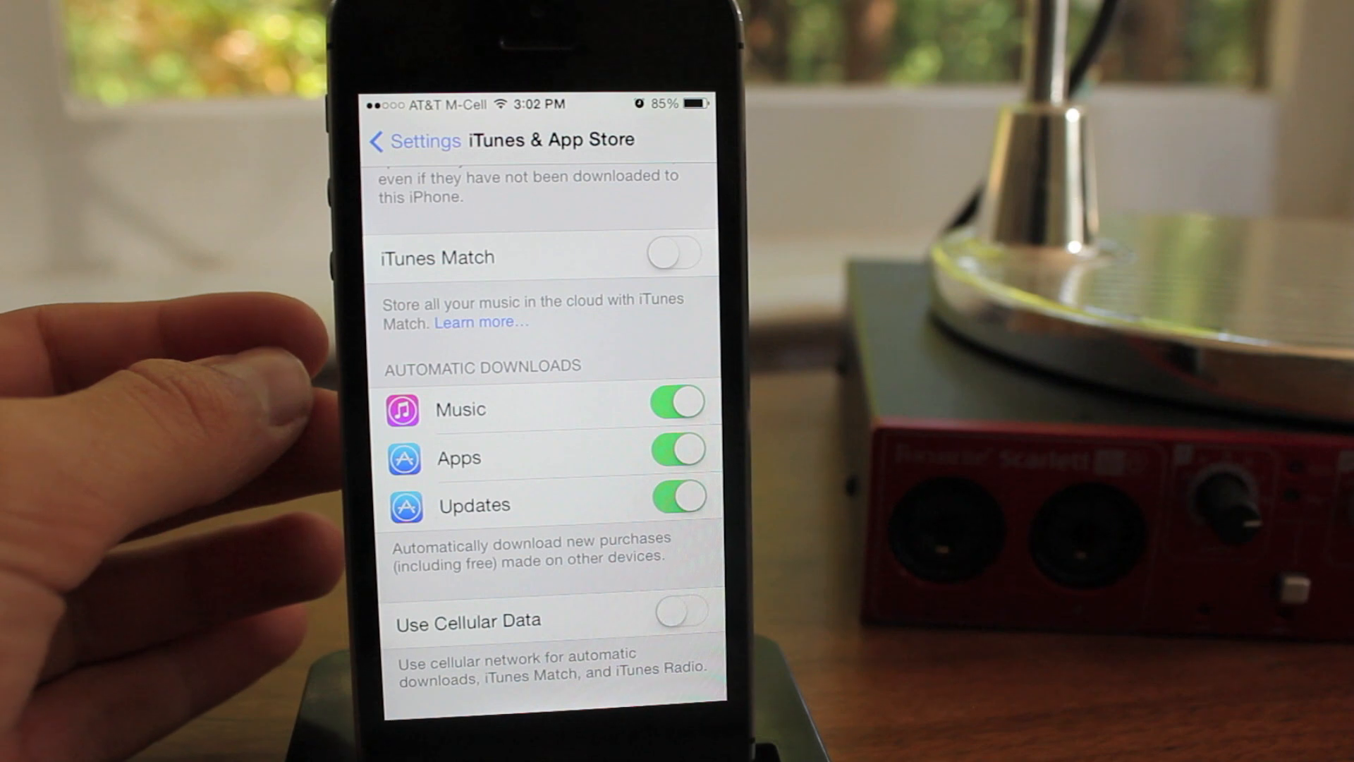
Step: Confirm automatic Updates downloads are on, then return to the main Settings list
{"action": "scroll", "scroll_direction": "down", "scroll_amount": 3}
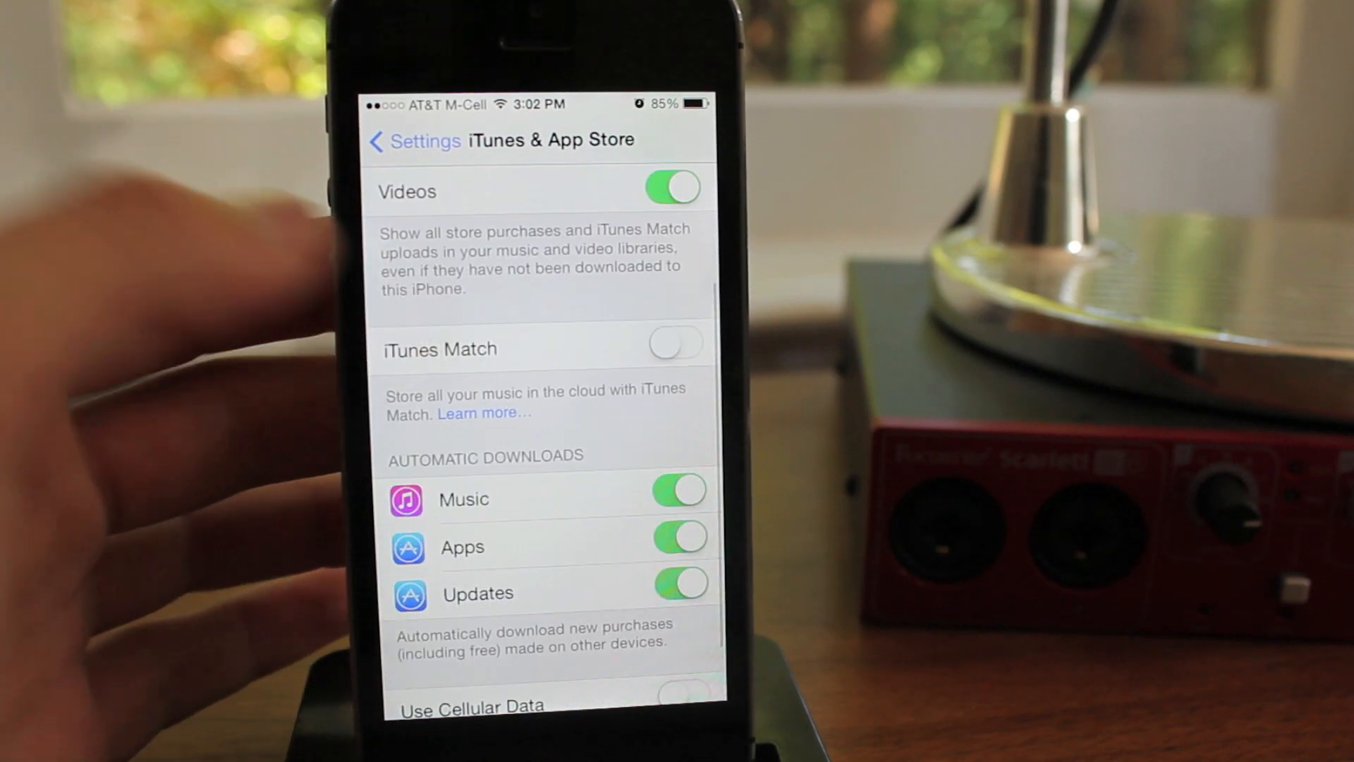
{"action": "scroll", "scroll_direction": "down", "scroll_amount": 3}
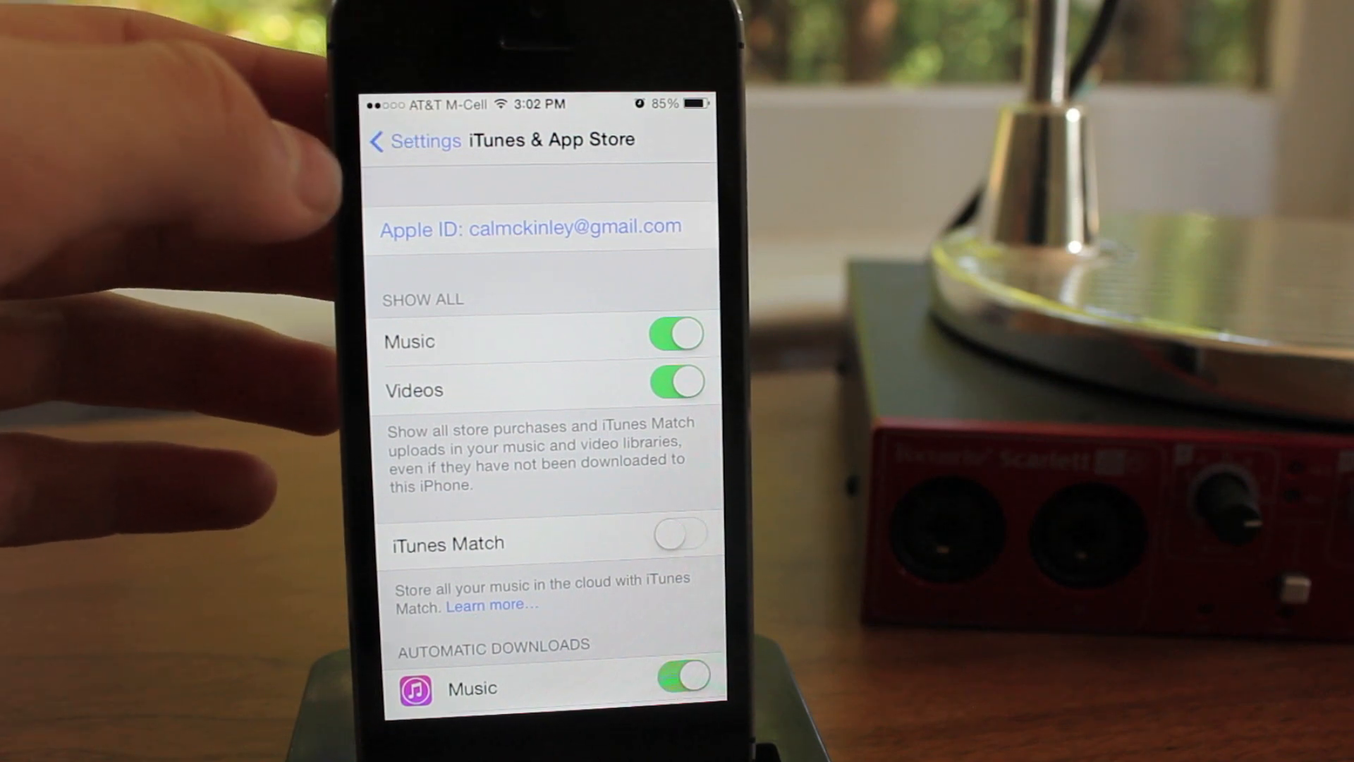
{"action": "left_click", "coordinate": [412, 139]}
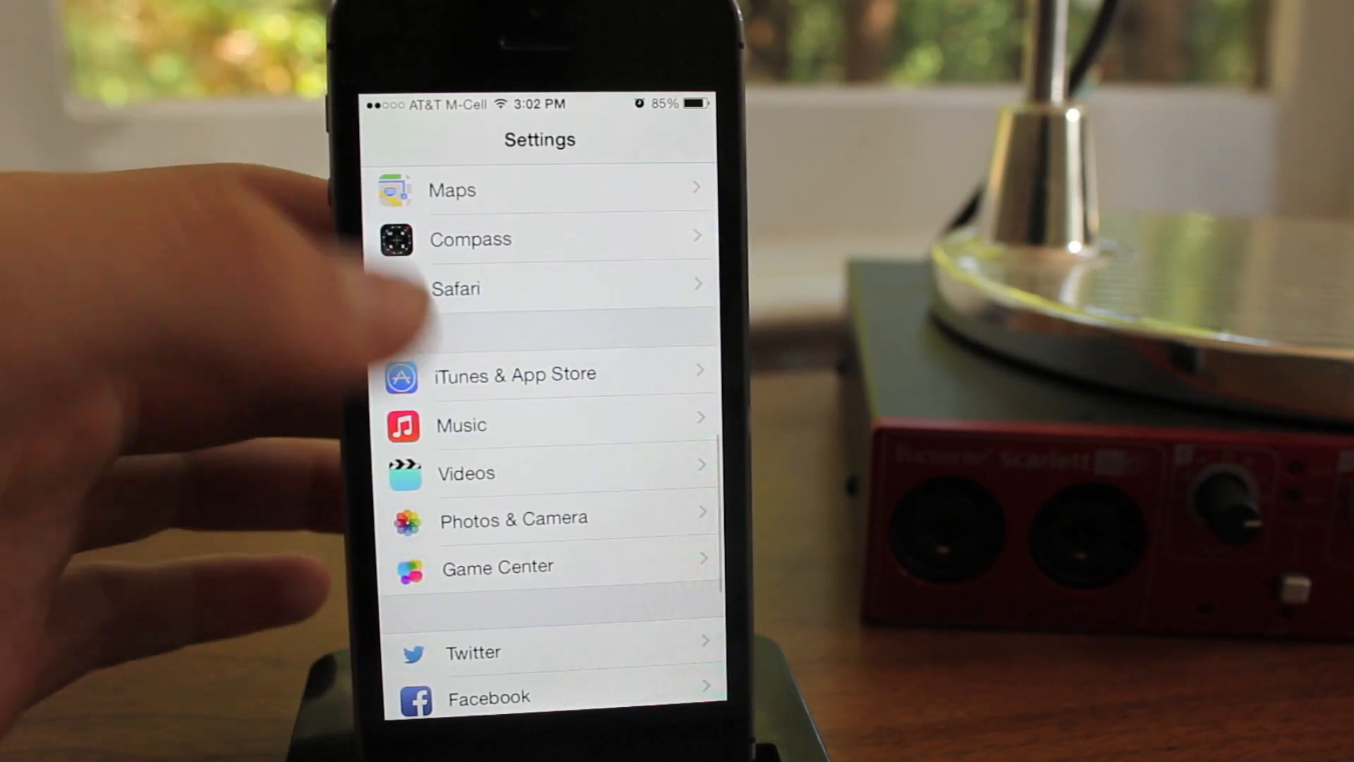
Step: Look through the General and Sounds pages, then exit Settings to the home screen
{"action": "scroll", "scroll_direction": "down", "scroll_amount": 3}
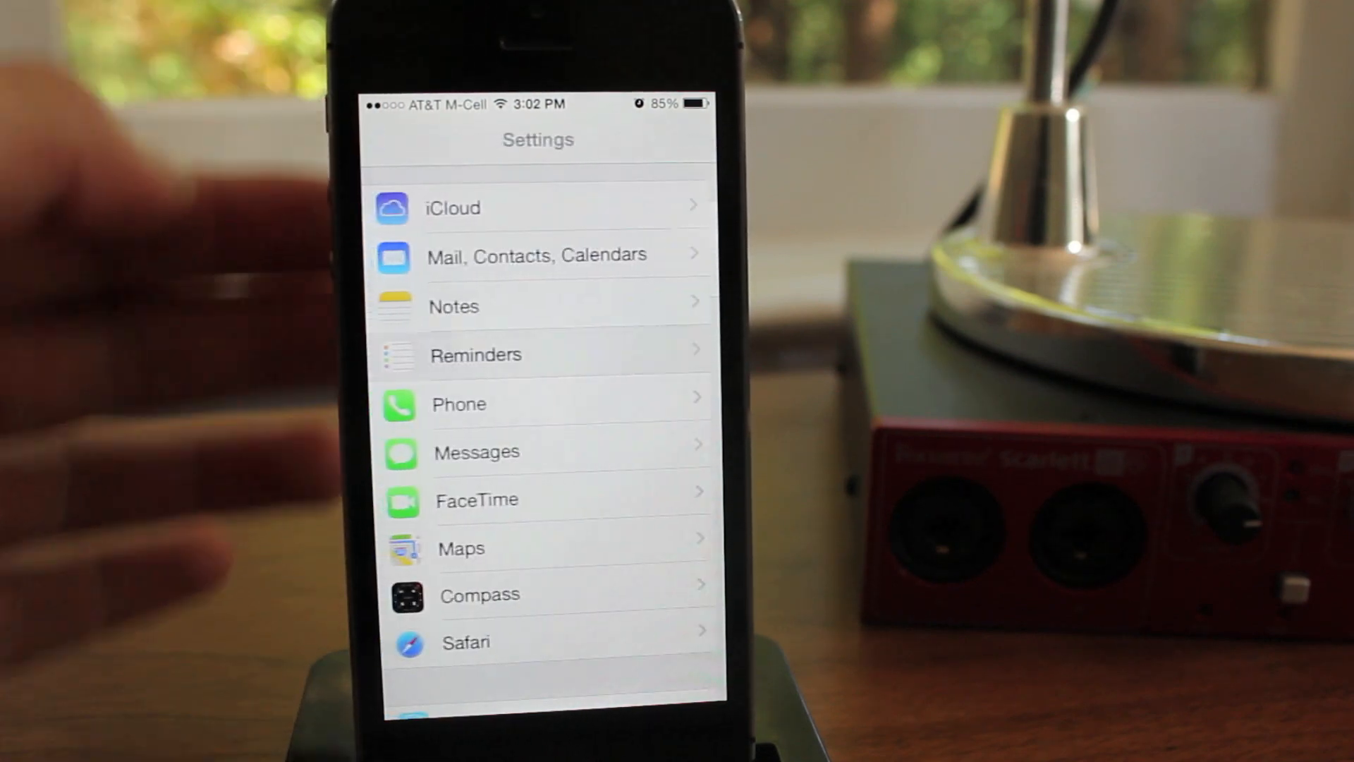
{"action": "scroll", "scroll_direction": "down", "scroll_amount": 3}
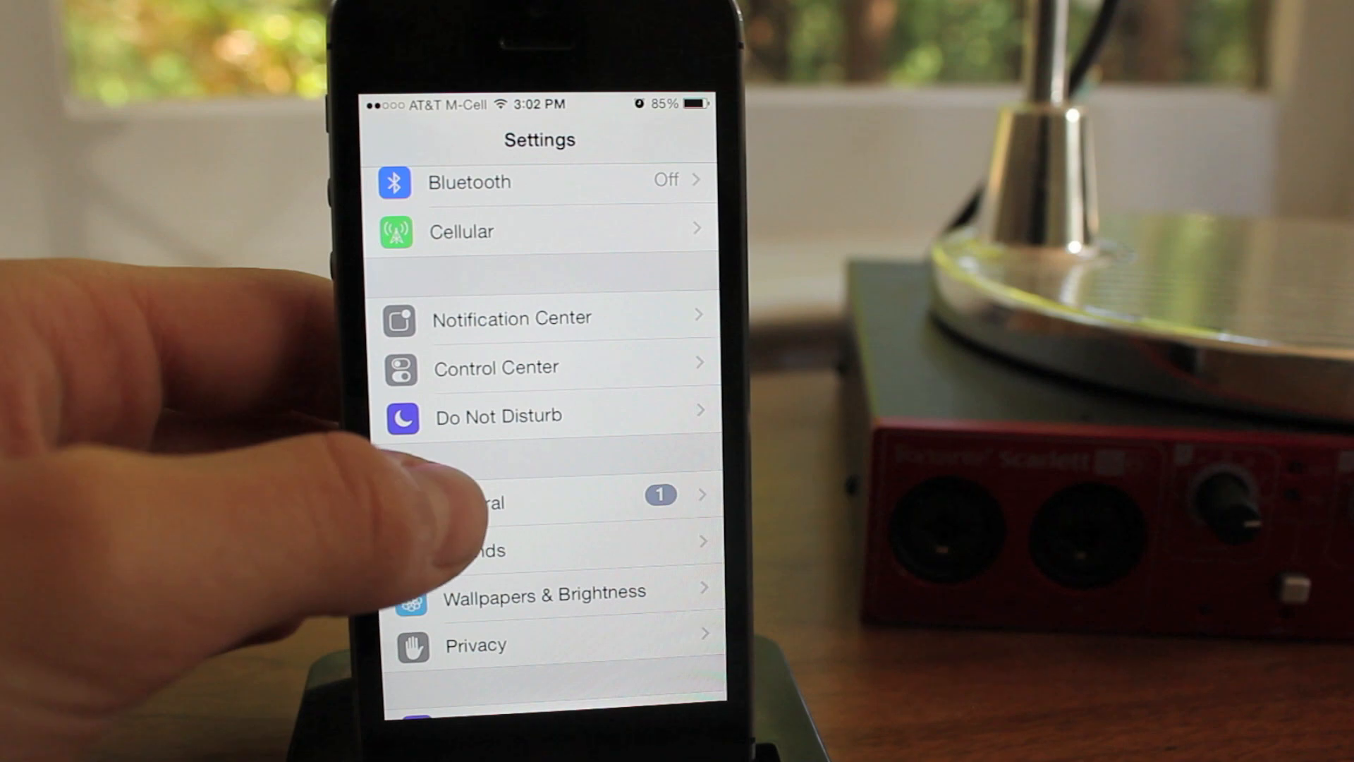
{"action": "left_click", "coordinate": [501, 495]}
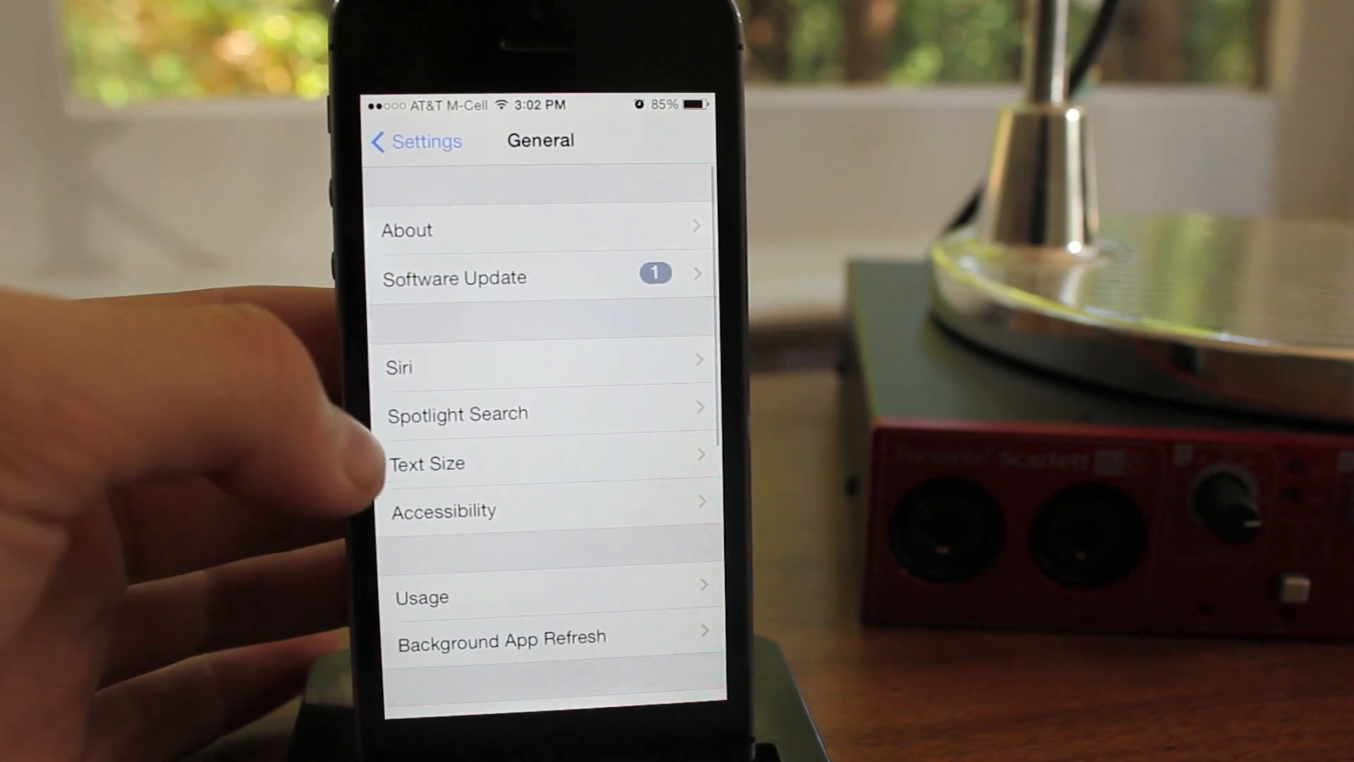
{"action": "left_click", "coordinate": [415, 141]}
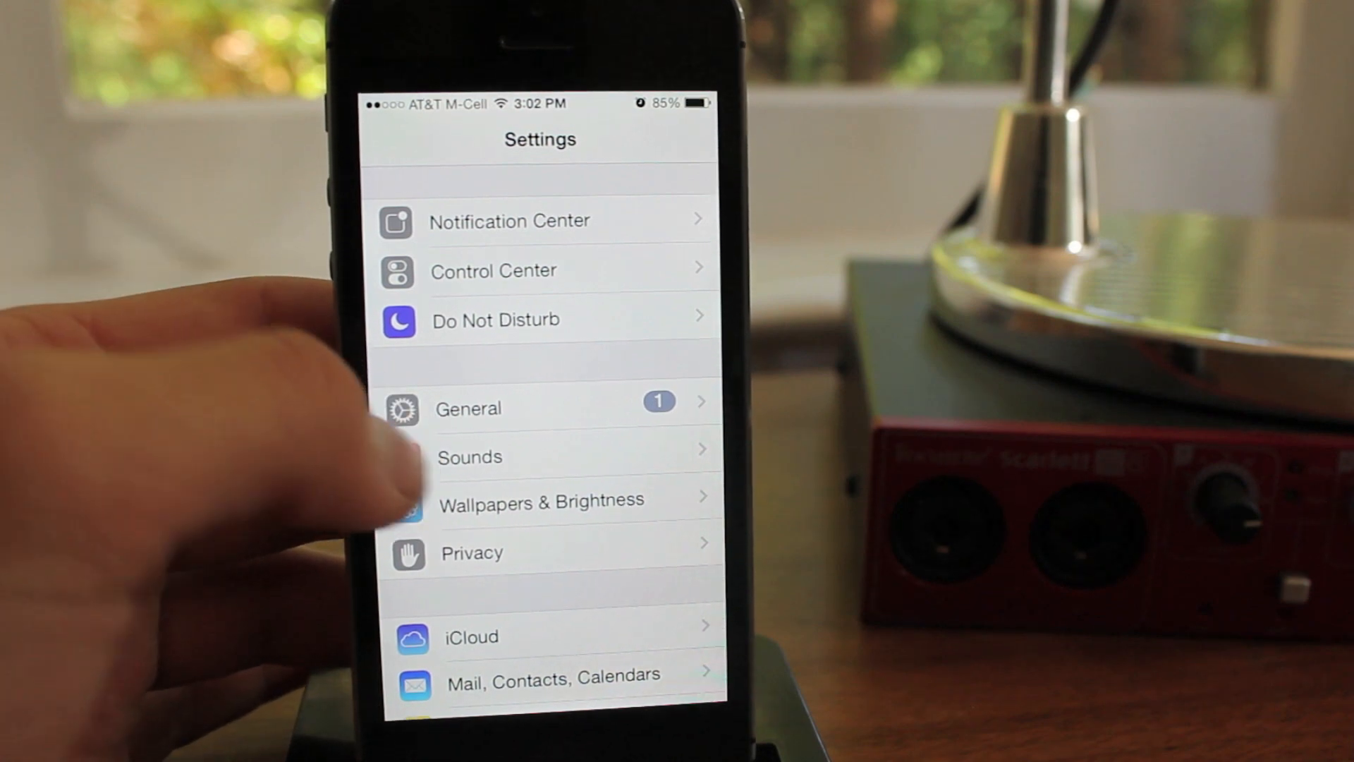
{"action": "left_click", "coordinate": [470, 456]}
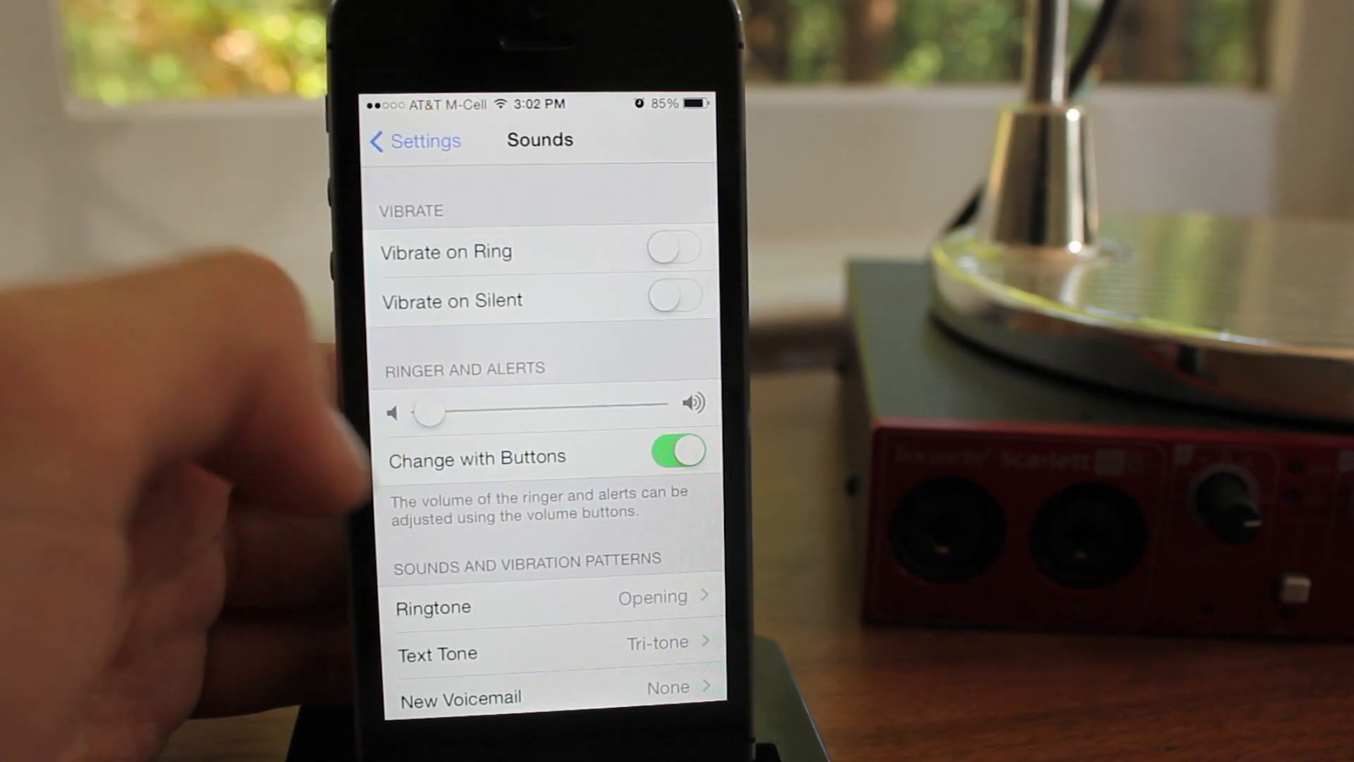
{"action": "left_click", "coordinate": [414, 140]}
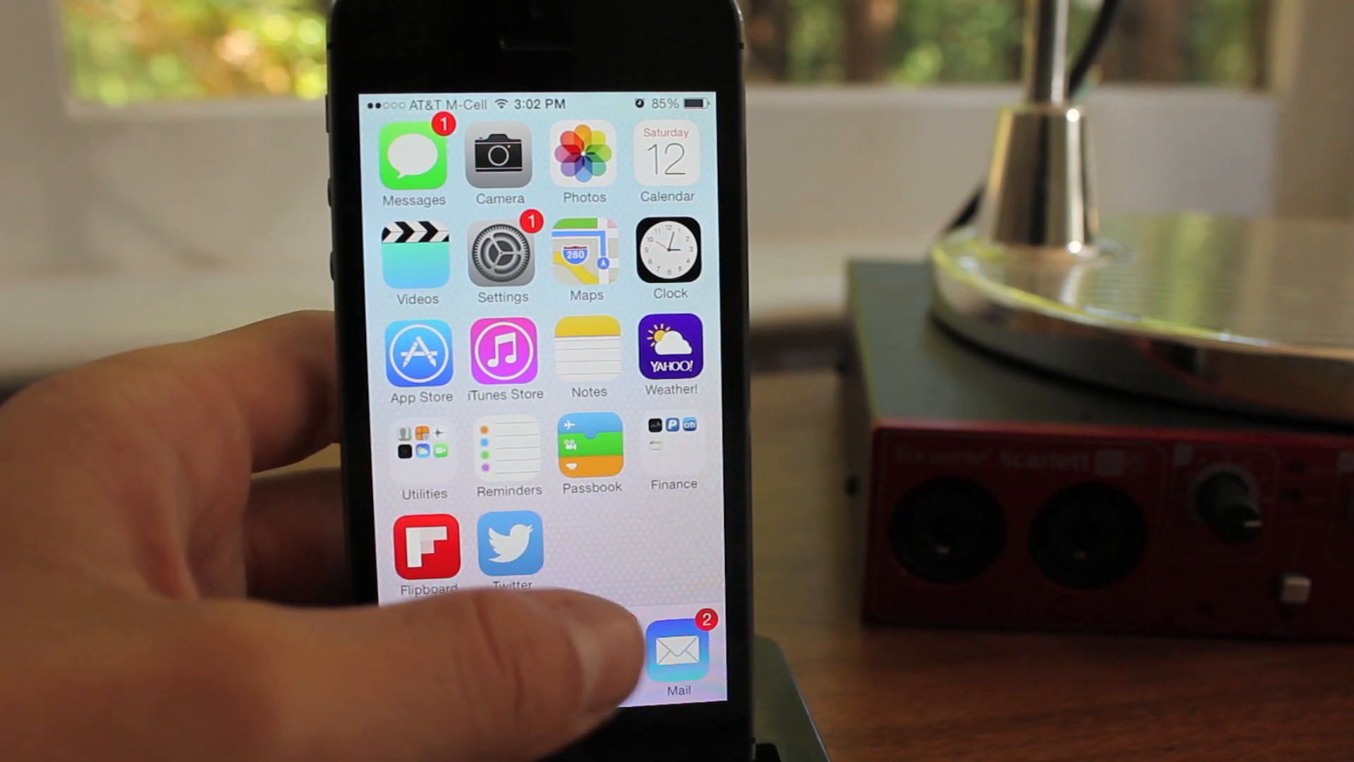
Step: Read the Tam soccer Pasta Feed thread in the Mail inbox, then go home
{"action": "left_click", "coordinate": [678, 643]}
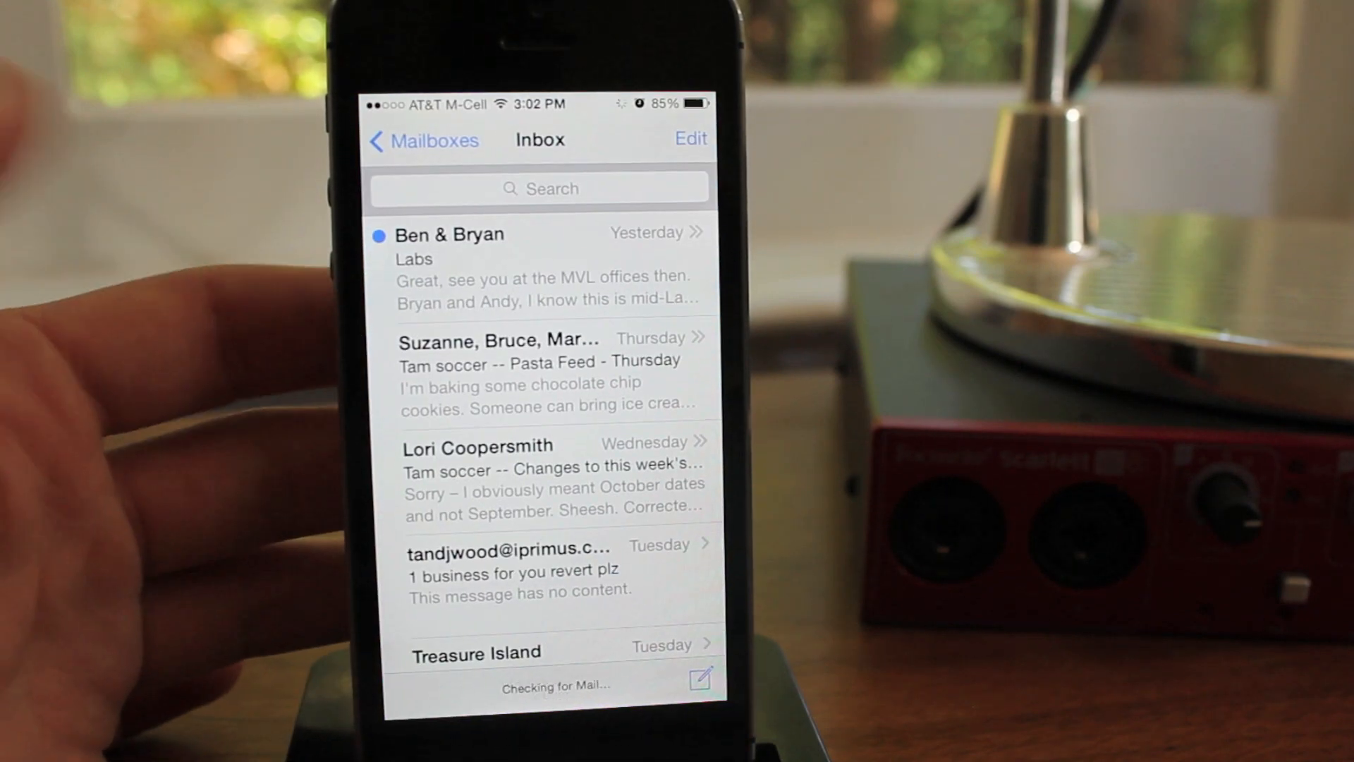
{"action": "left_click", "coordinate": [539, 369]}
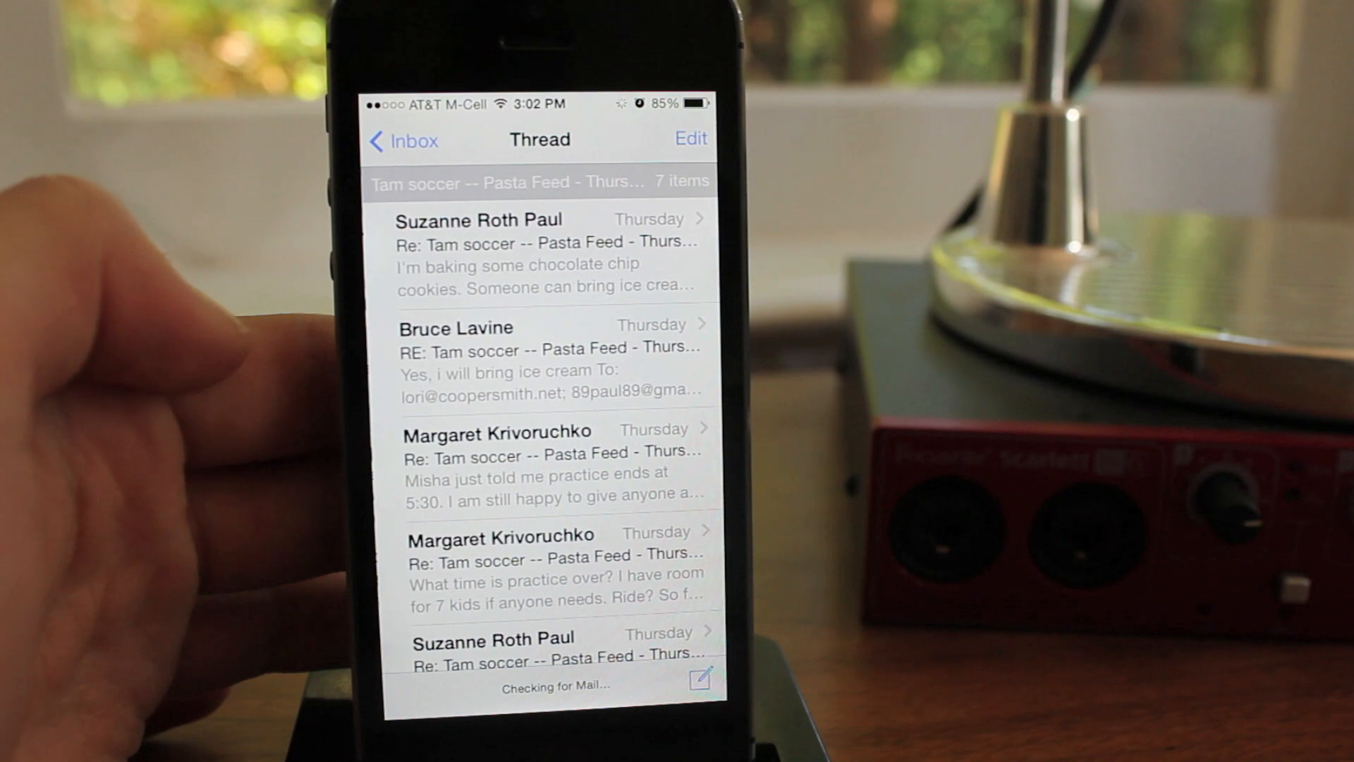
{"action": "left_click", "coordinate": [414, 140]}
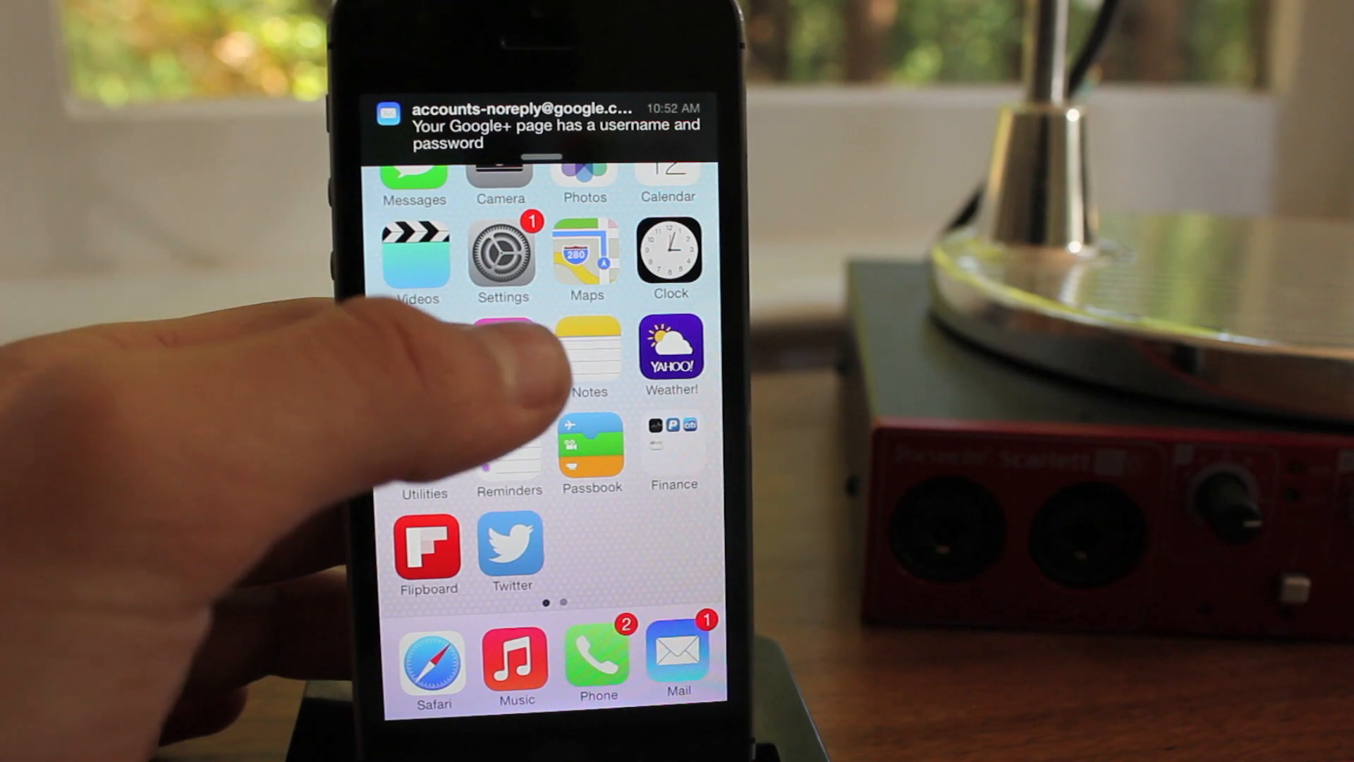
{"action": "left_click", "coordinate": [503, 253]}
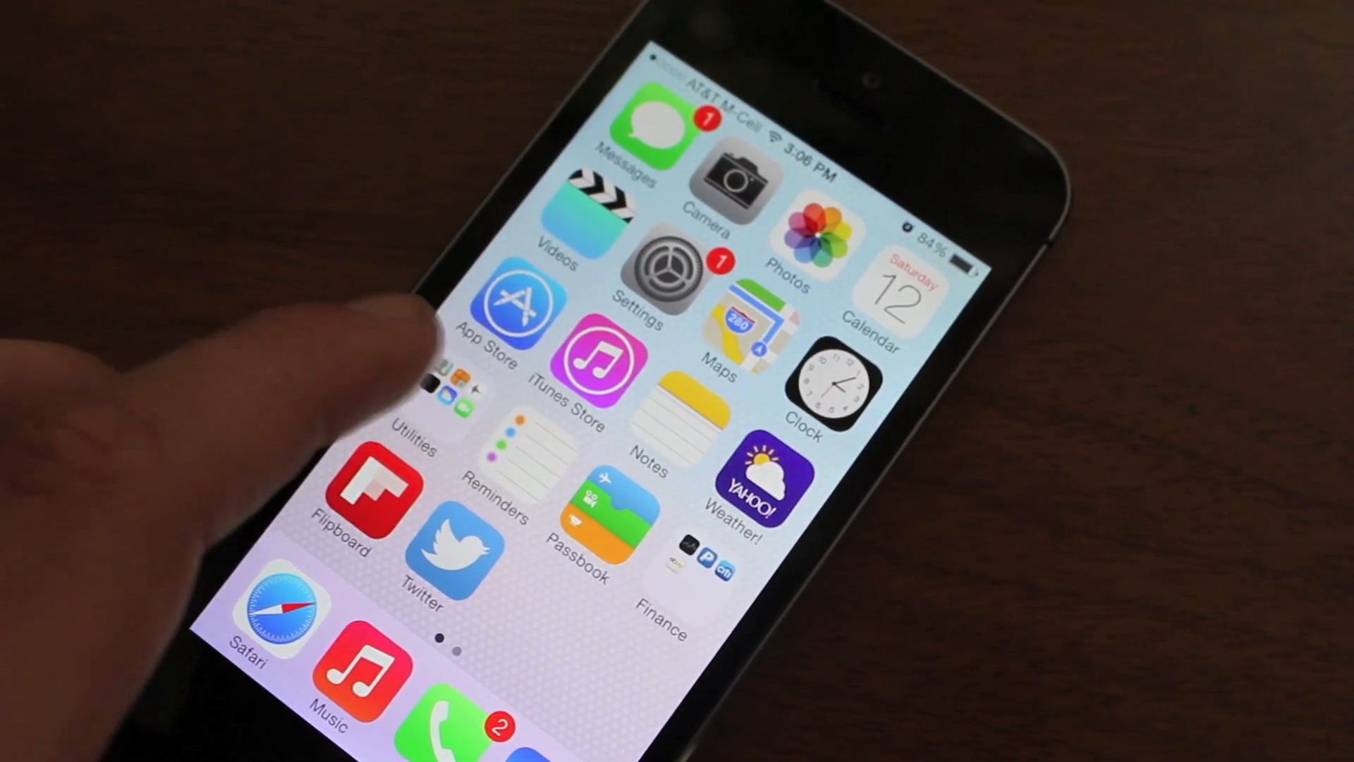
Step: Open the Utilities folder to show Contacts, Calculator, Voice Memos, Weather and FaceTime
{"action": "left_click", "coordinate": [424, 407]}
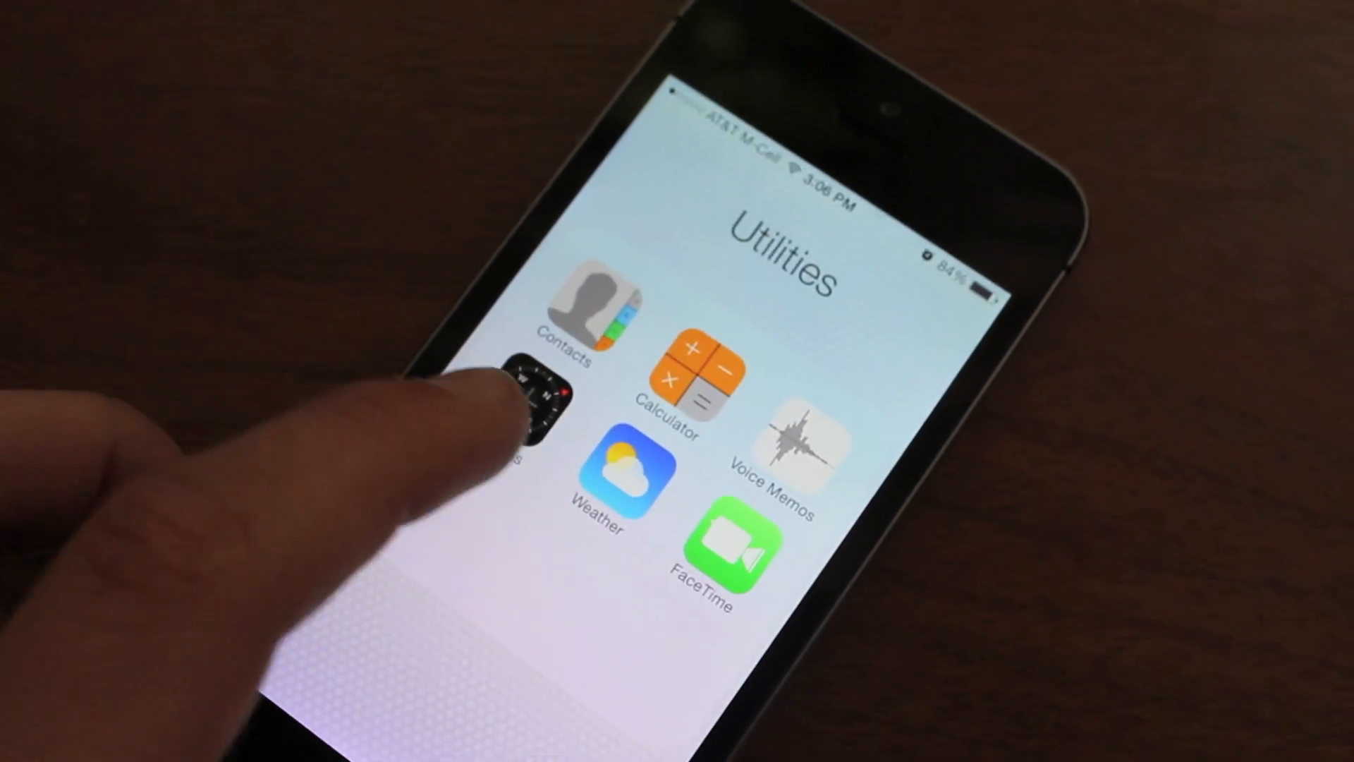